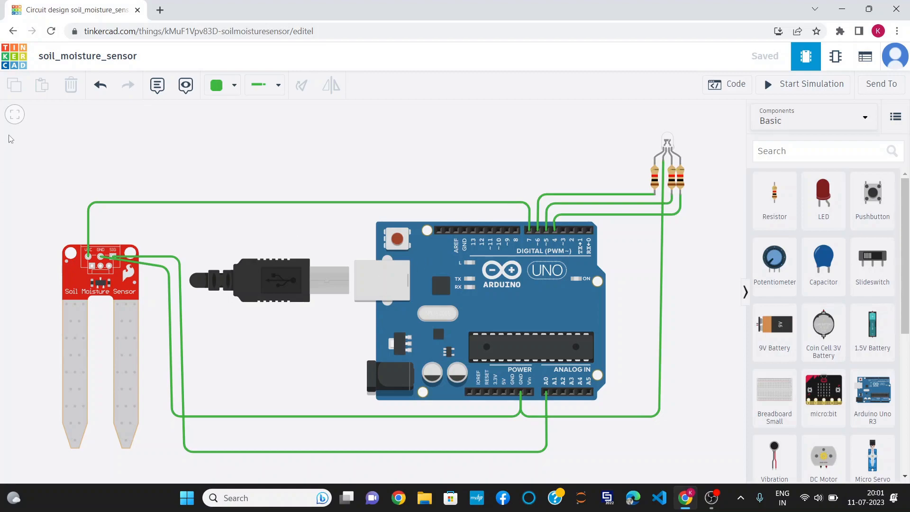
mouse_move(102, 310)
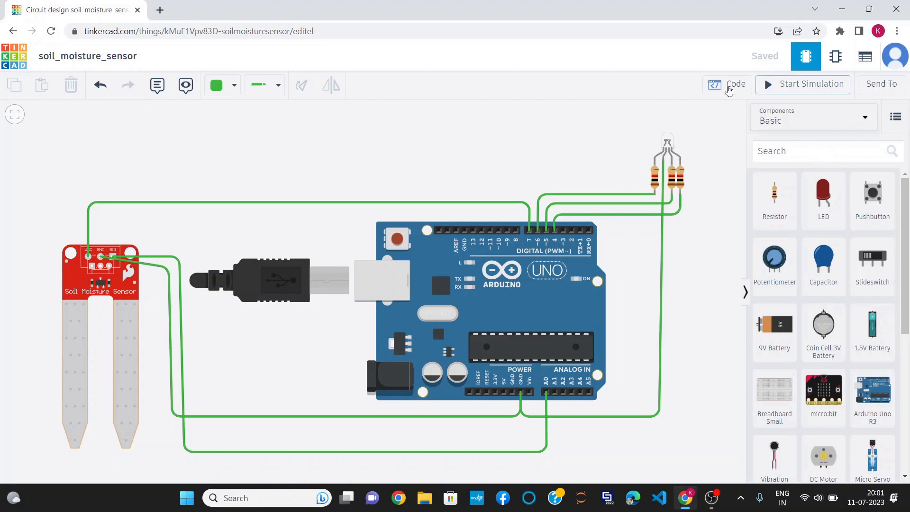
- Show the Arduino sketch in the code editor and read from pin definitions to the moisture status checks
left_click(726, 85)
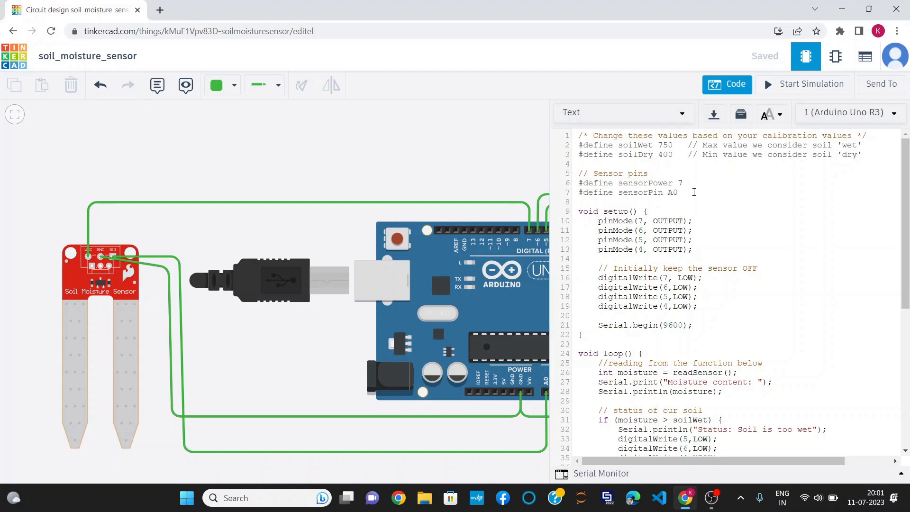
scroll("down", 3)
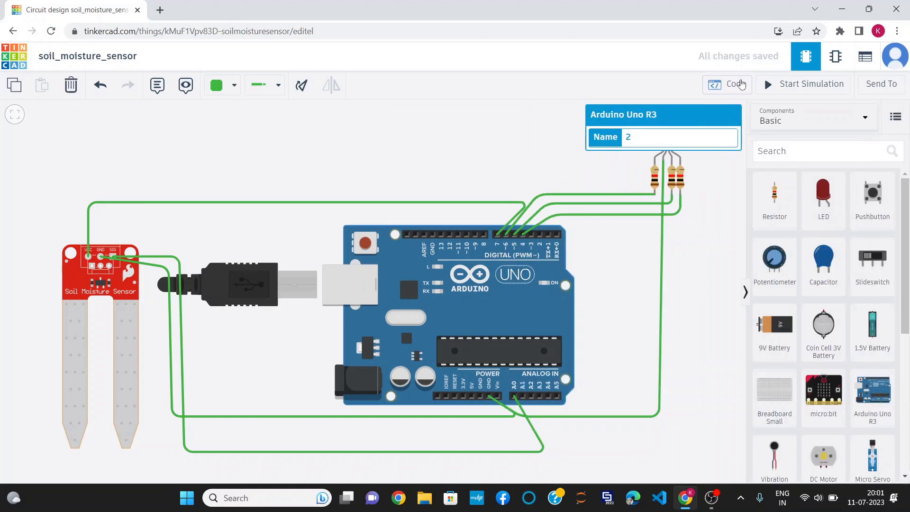
left_click(727, 83)
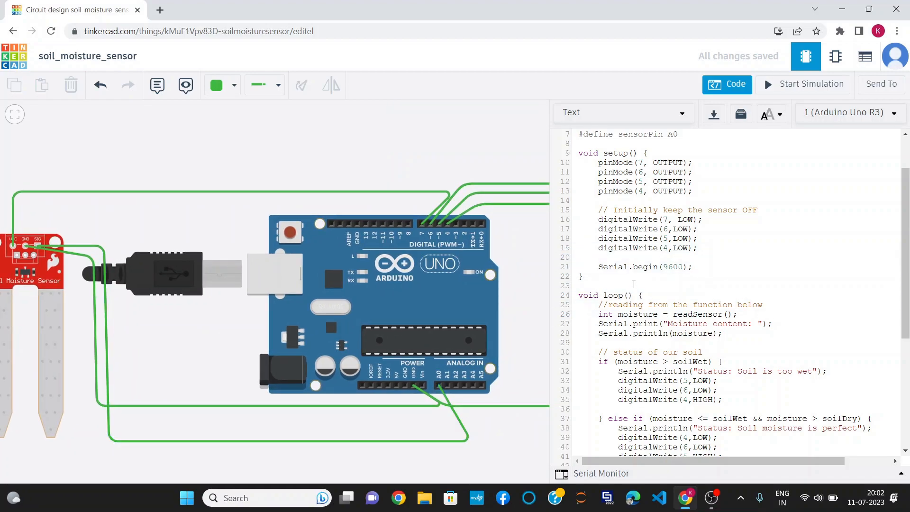
scroll("down", 3)
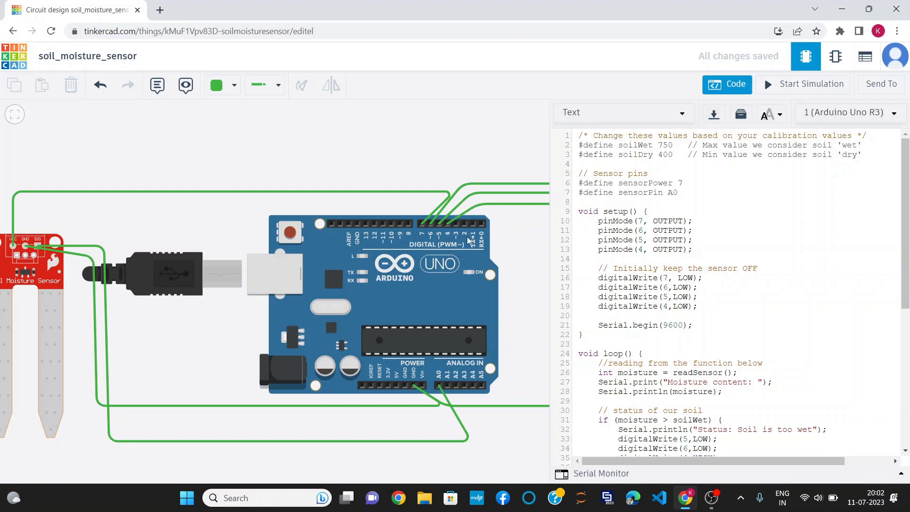
left_click(727, 83)
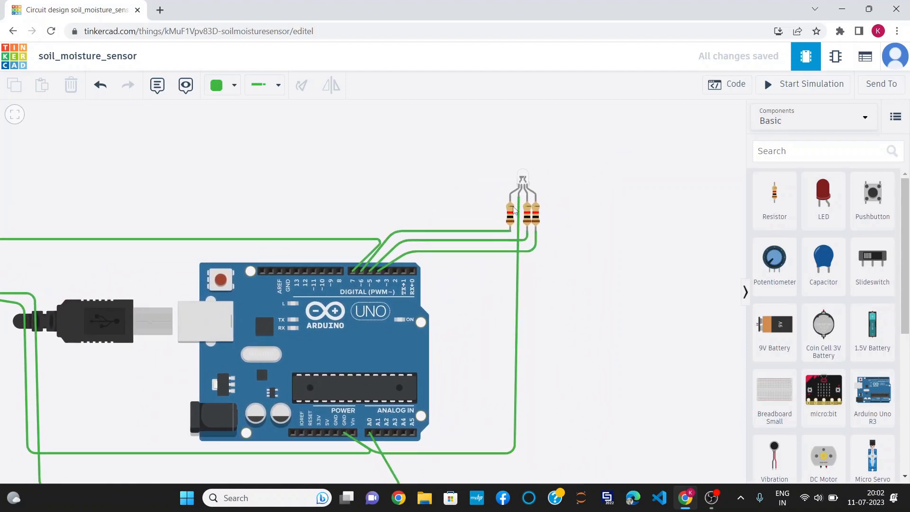
left_click(727, 84)
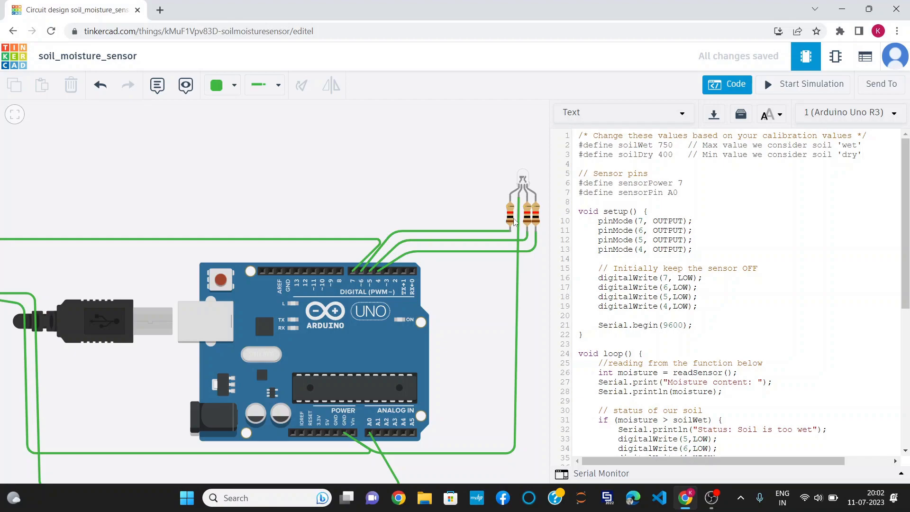
left_click(533, 215)
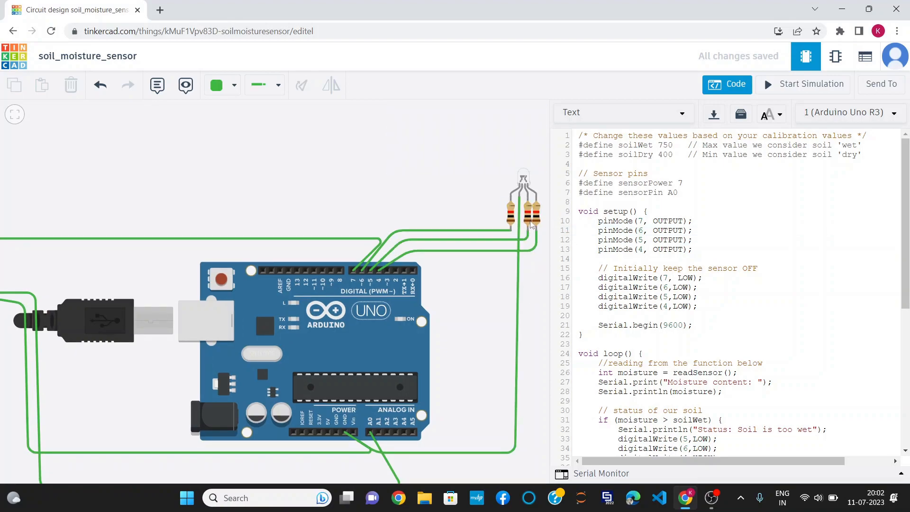
left_click(643, 325)
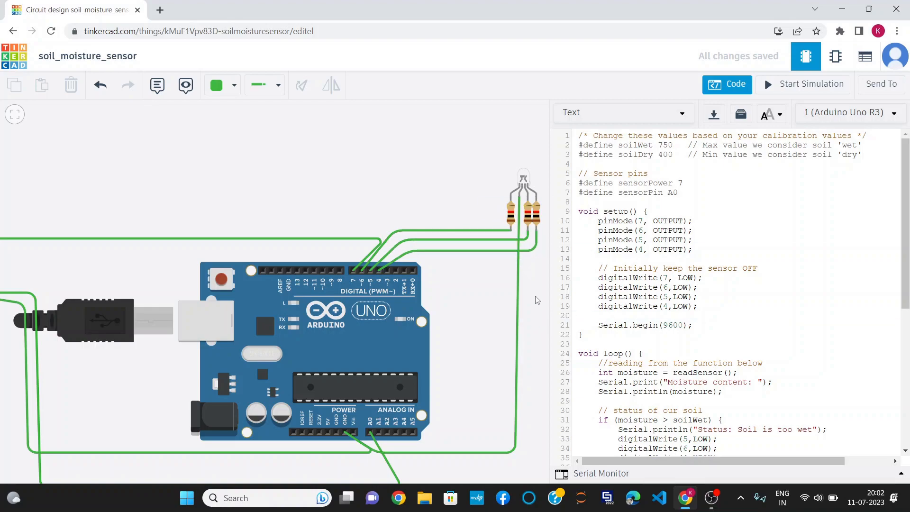
scroll("down", 3)
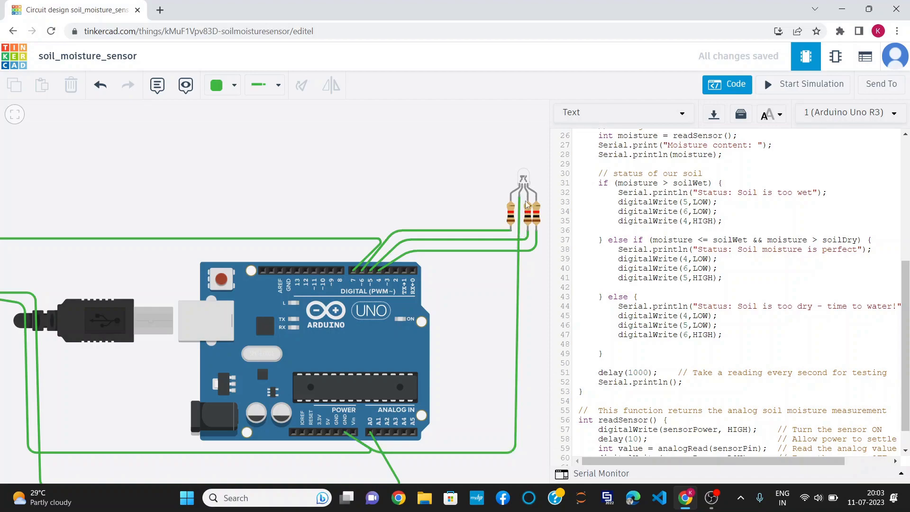
mouse_move(655, 258)
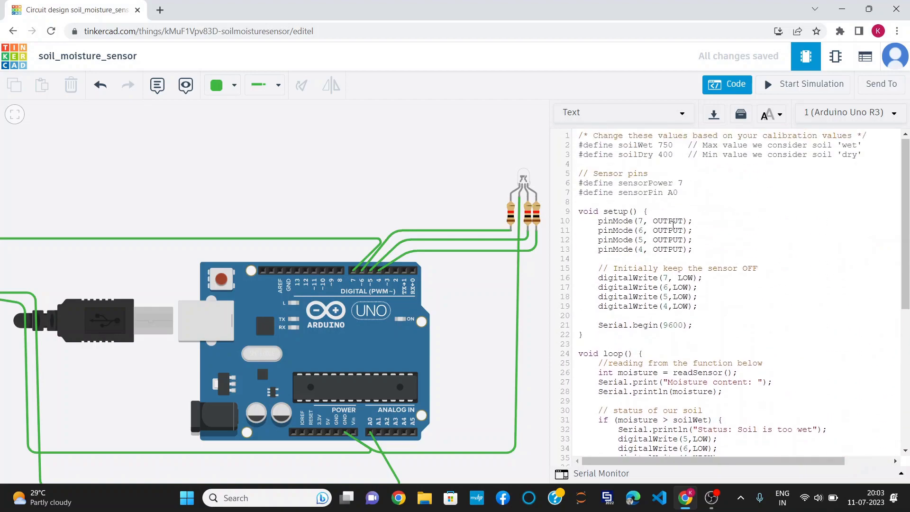
- Review the moisture status logic in the sketch, then start the circuit simulation
scroll("down", 3)
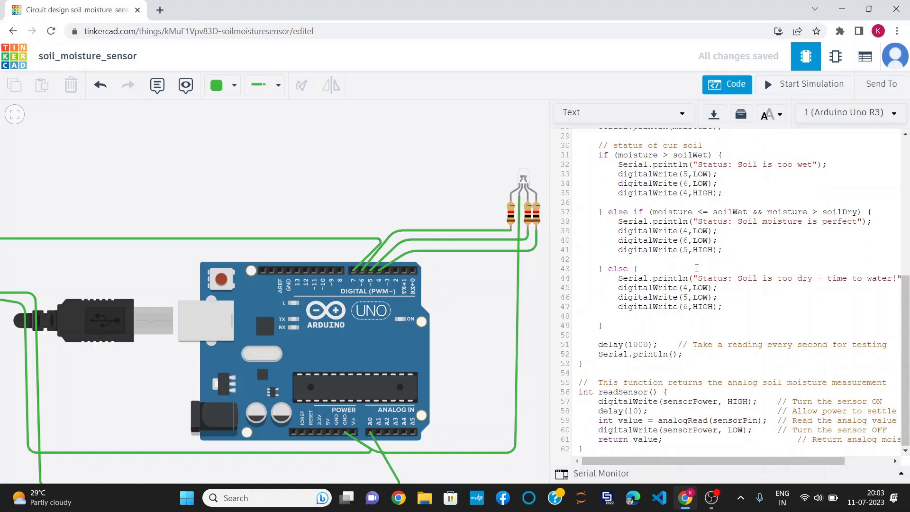
mouse_move(754, 227)
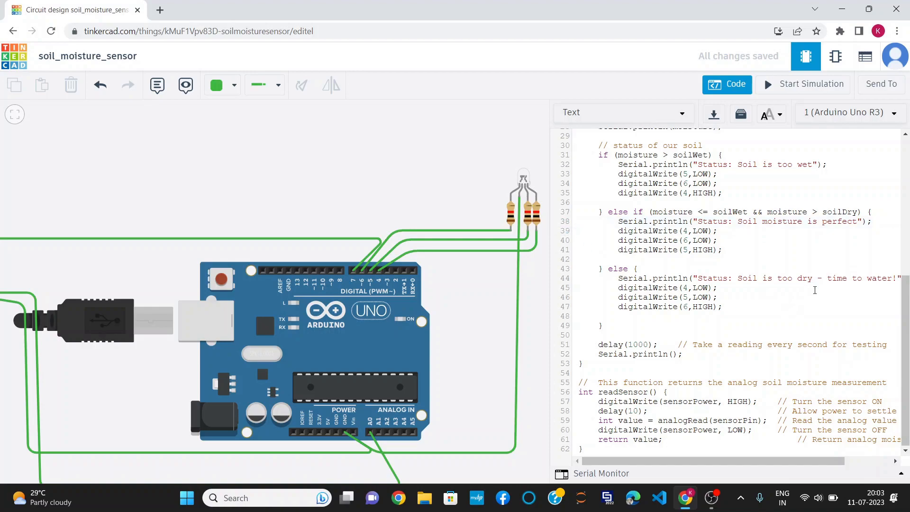
mouse_move(534, 233)
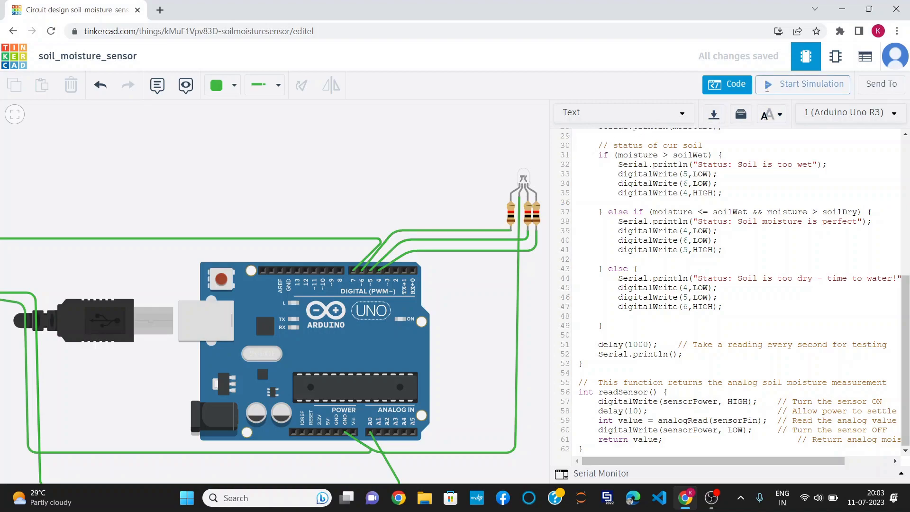
left_click(812, 85)
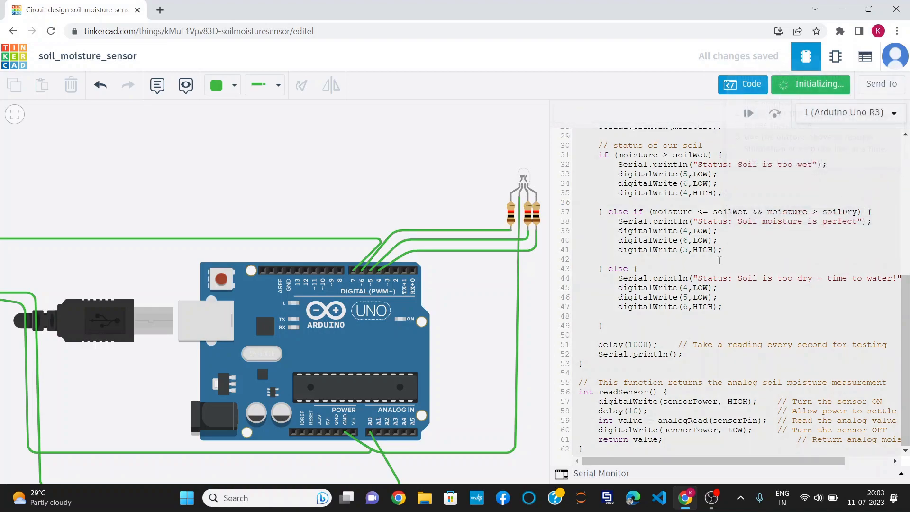
- Show the serial monitor and select the soil moisture sensor to raise its moisture towards wet
left_click(810, 84)
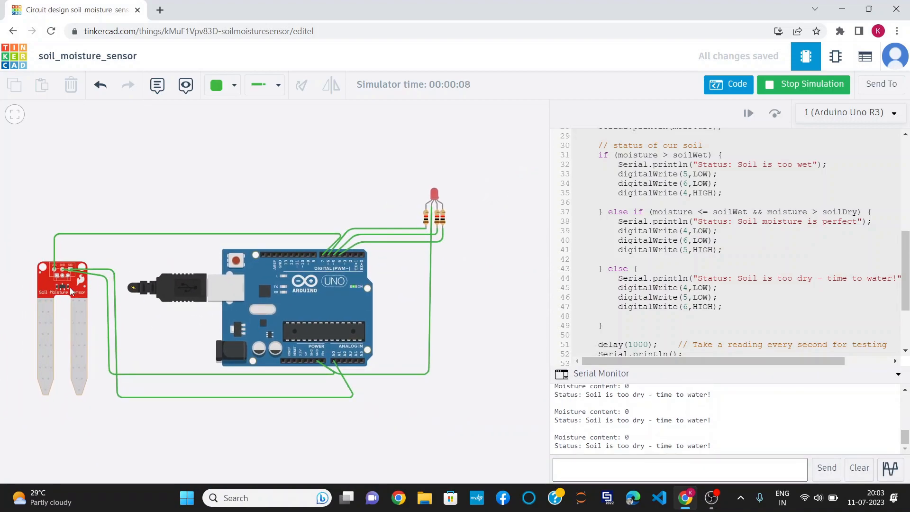
left_click(62, 281)
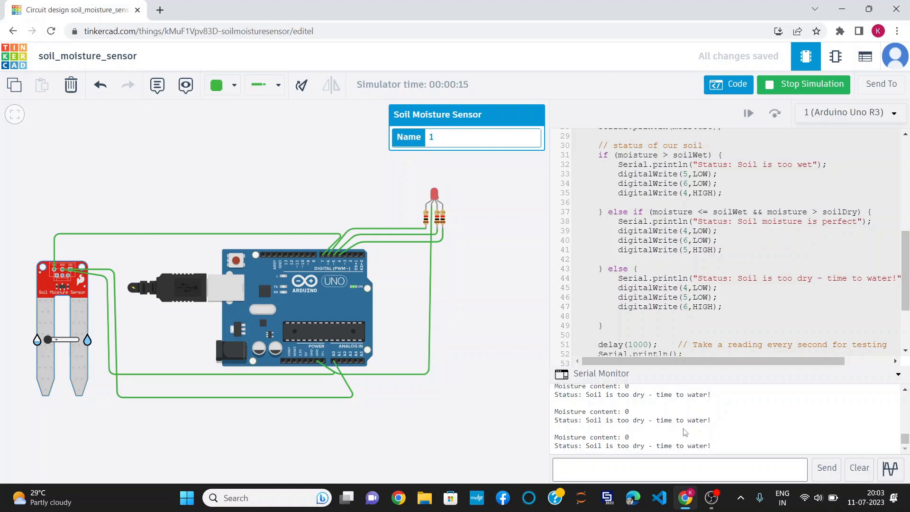
mouse_move(445, 200)
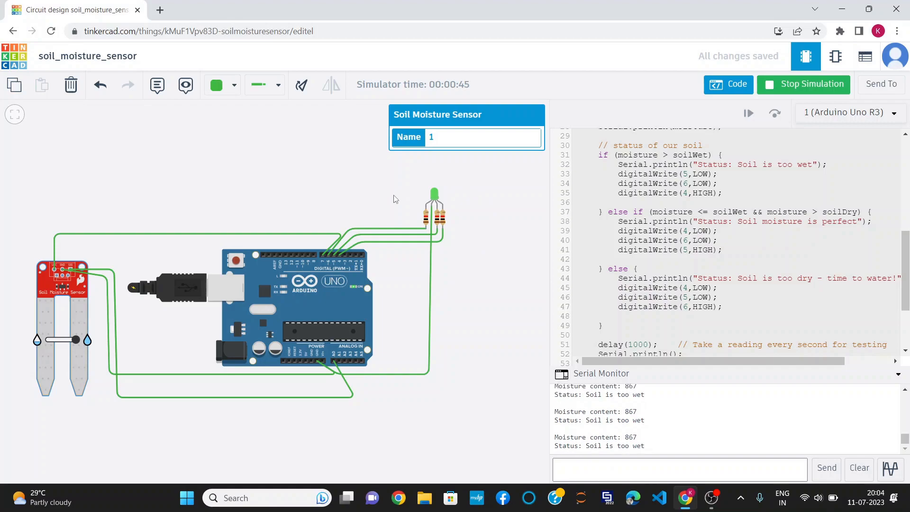
- Stop the simulation, leaving the 867 too-wet readings in the serial monitor
left_click(804, 85)
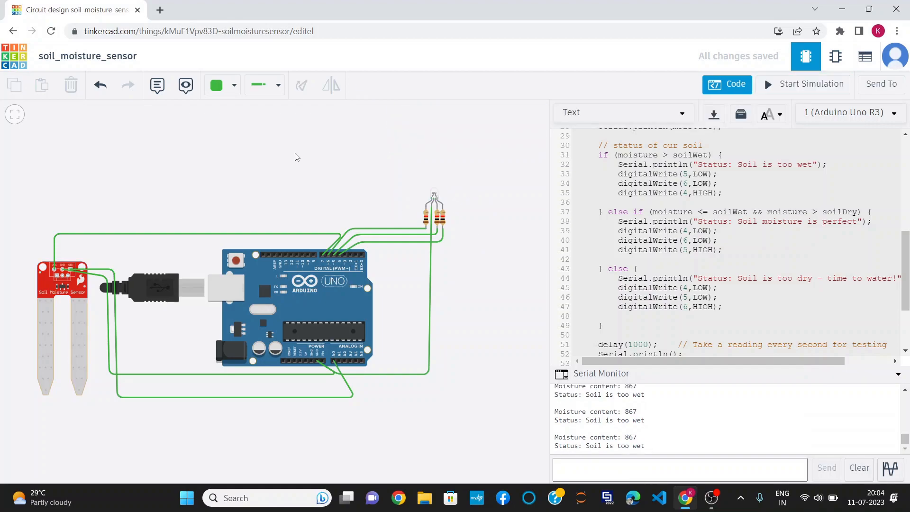
mouse_move(471, 251)
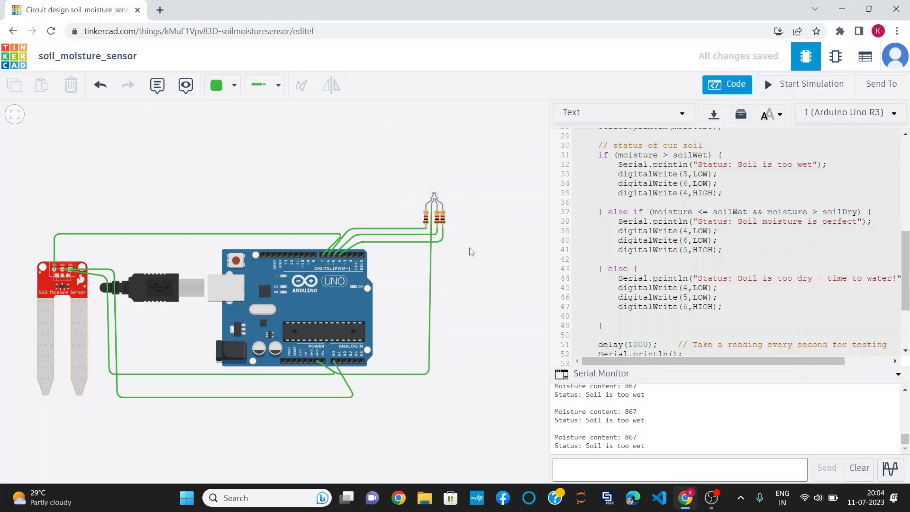
mouse_move(327, 221)
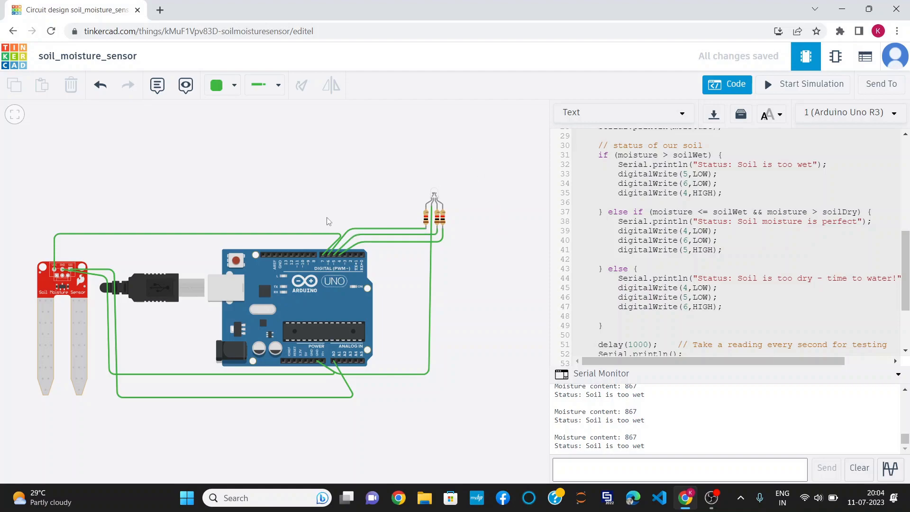
mouse_move(399, 258)
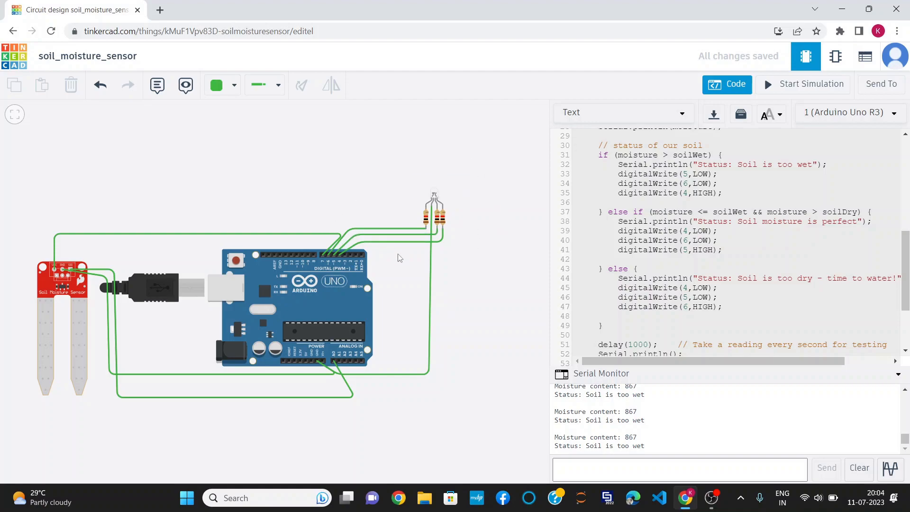